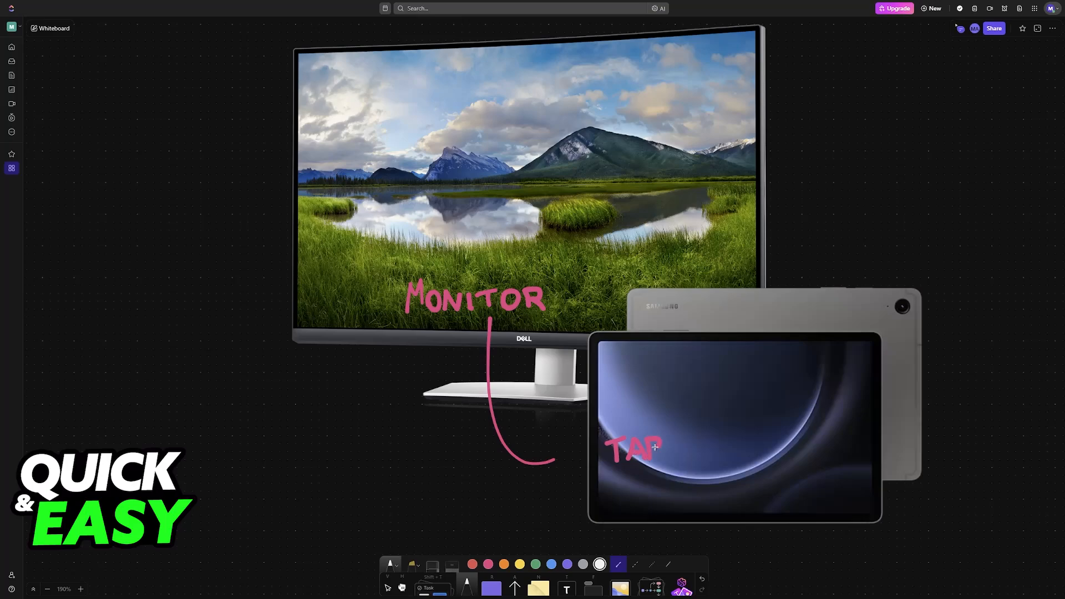
Step: Write 'BLE' to finish the handwritten TABLET label on the tablet image
type("BLET")
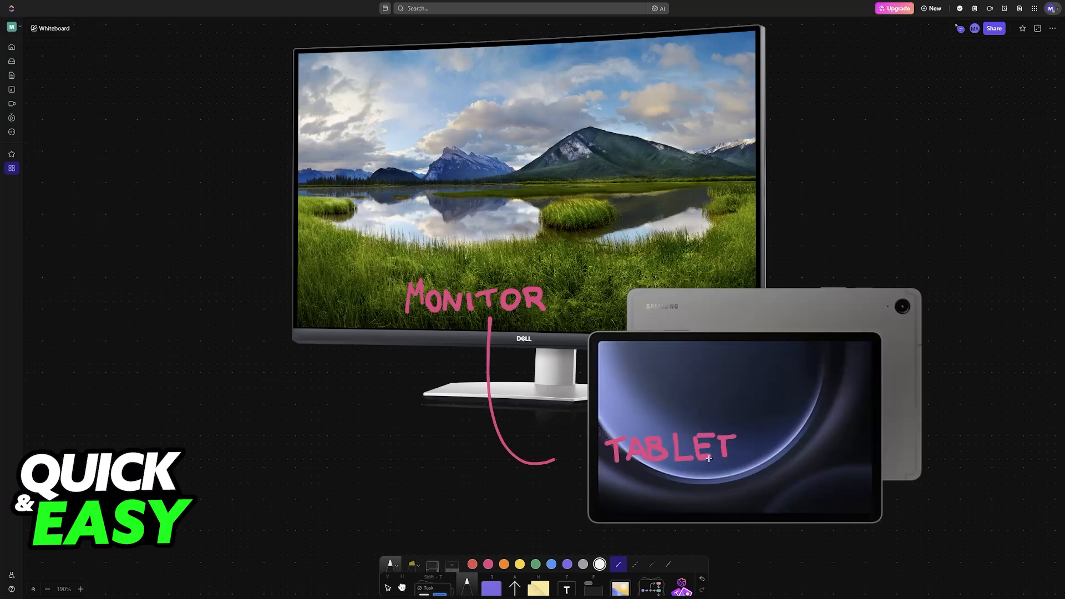
mouse_move(698, 435)
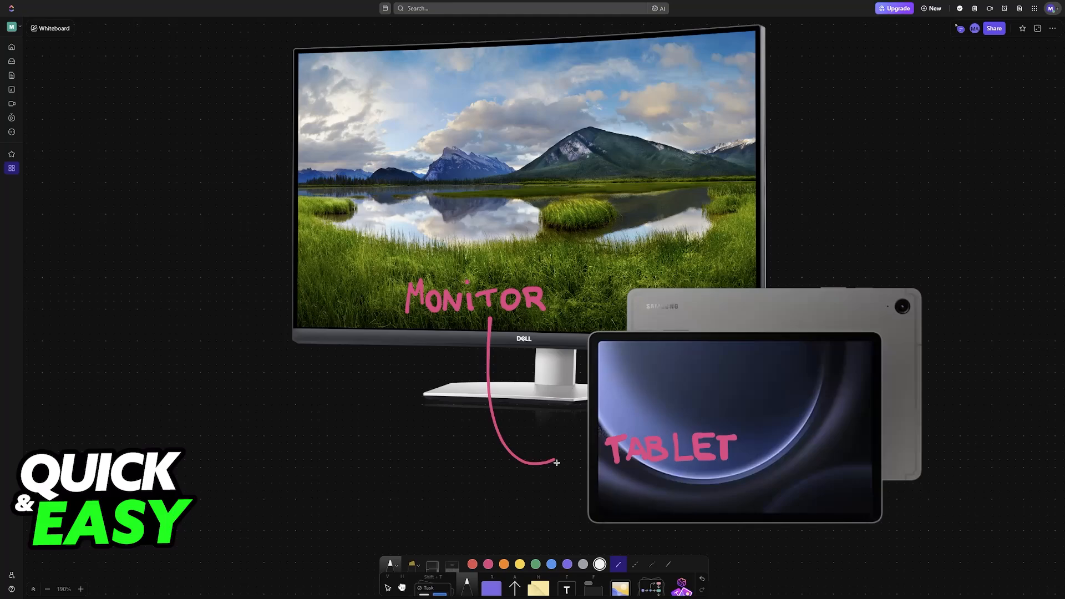
mouse_move(618, 421)
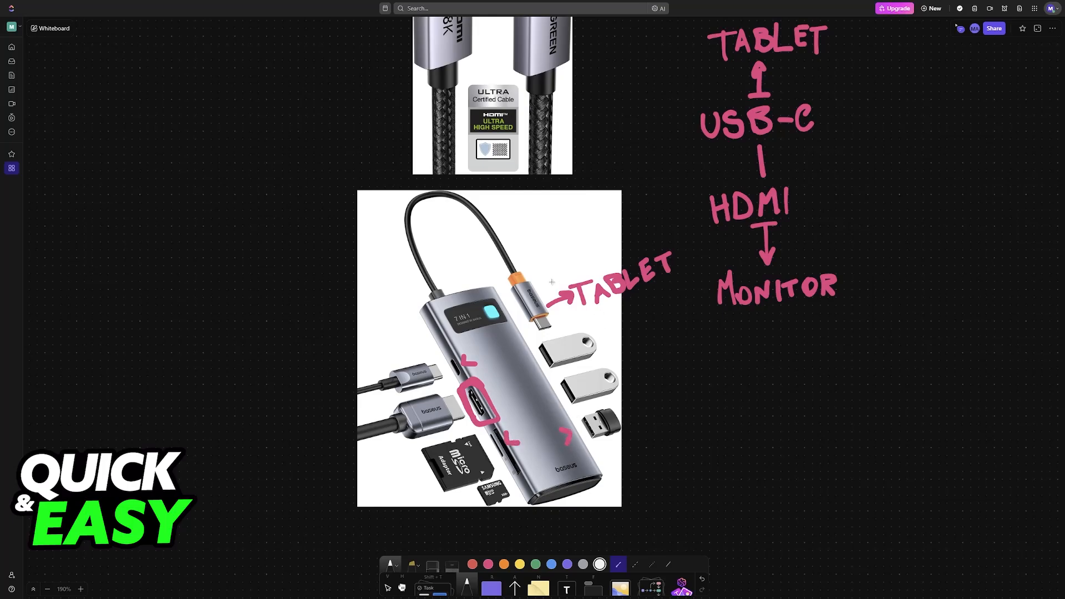
mouse_move(563, 348)
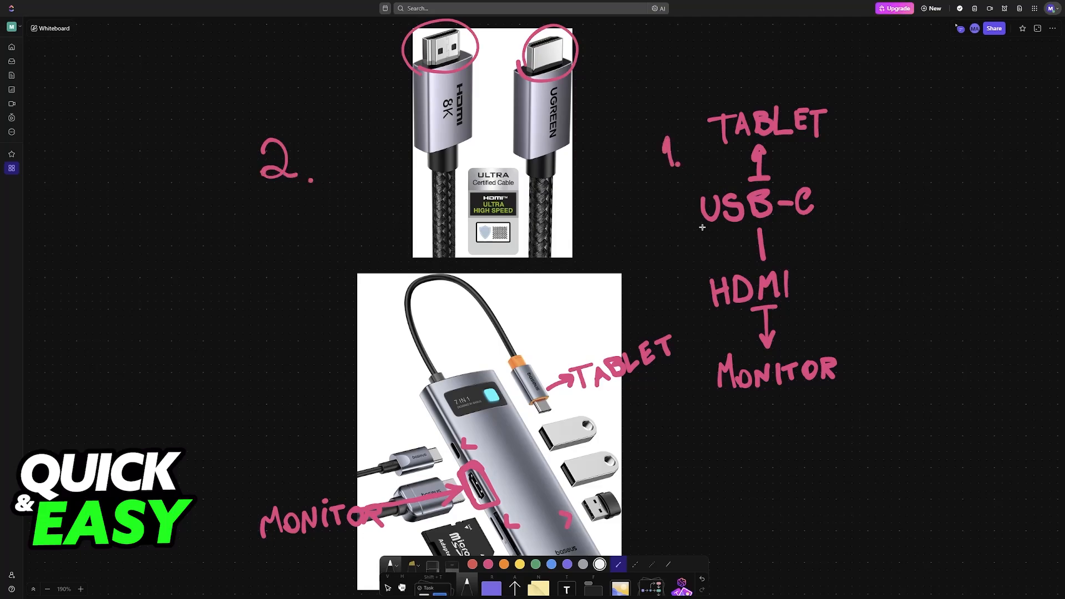
mouse_move(752, 229)
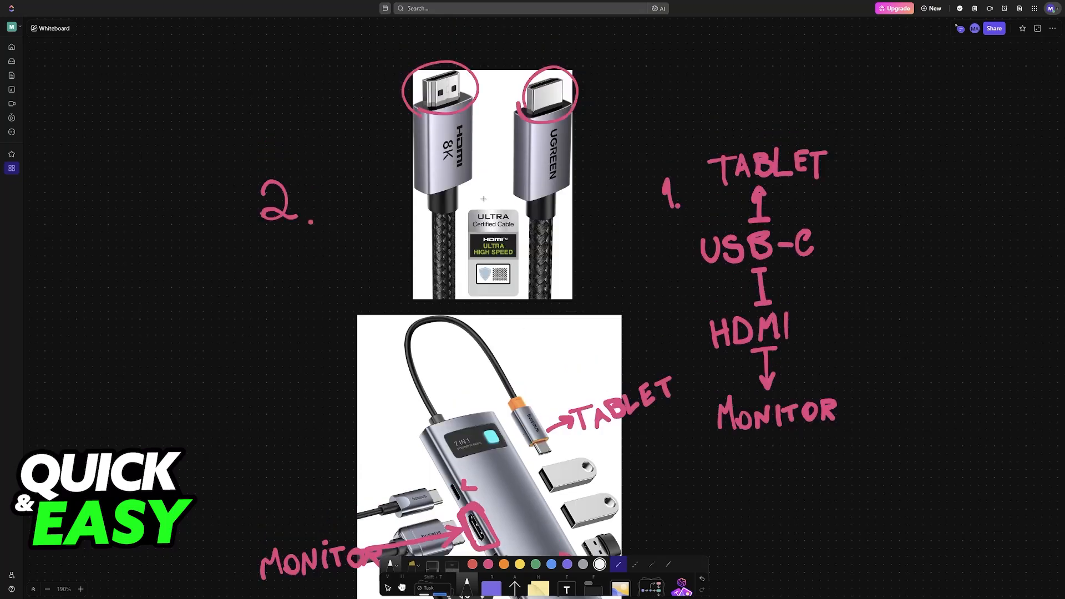
Step: Scroll the UANTIN USB-C to HDMI cable listing down to its 4.4-star rating breakdown
scroll("down", 3)
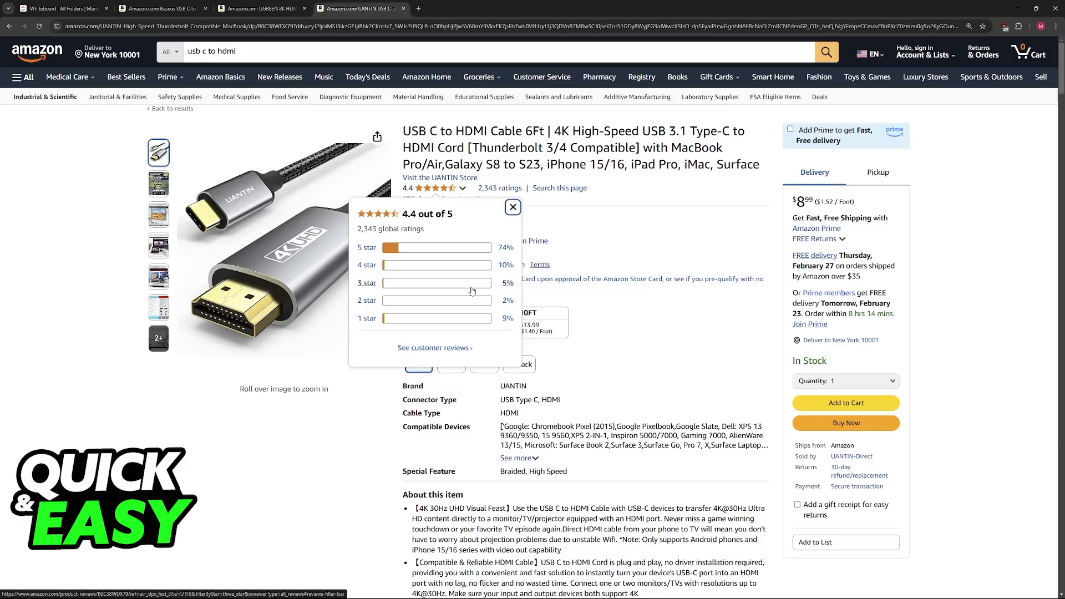
Step: Close the ratings popup and enlarge the cable's 4K HDMI Output product image
left_click(513, 206)
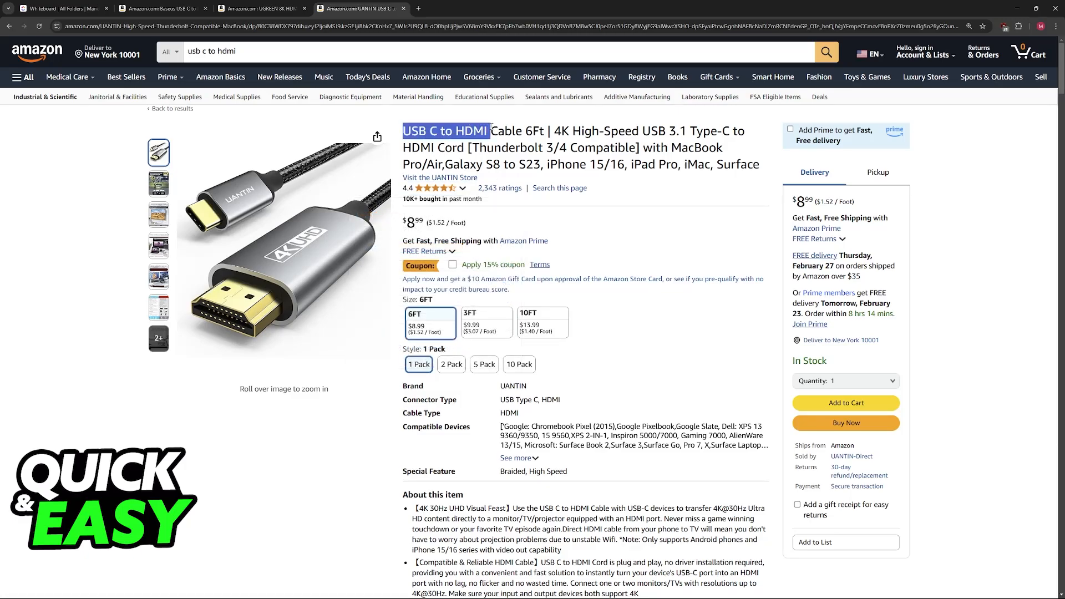
left_click(157, 184)
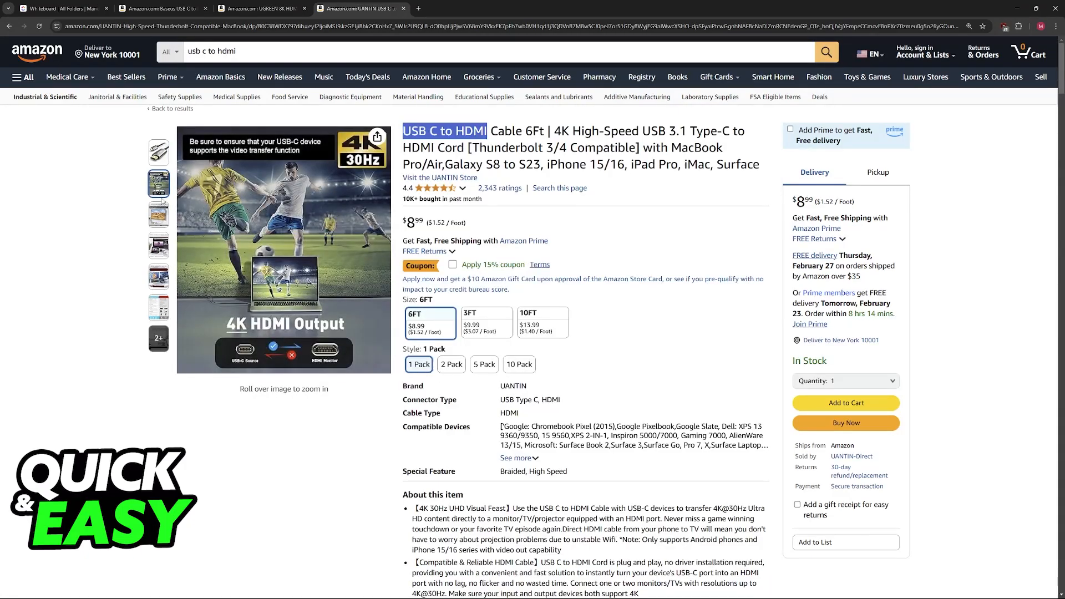
left_click(158, 214)
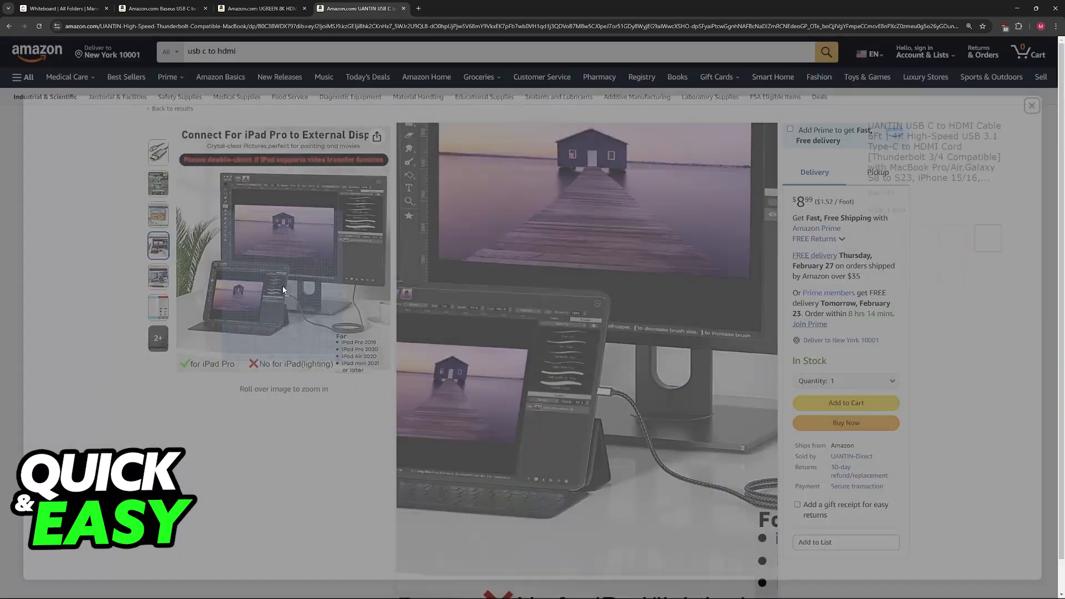
Step: Visit the UGREEN cable and Baseus hub listings, viewing the hub's 4K@60Hz image
left_click(245, 8)
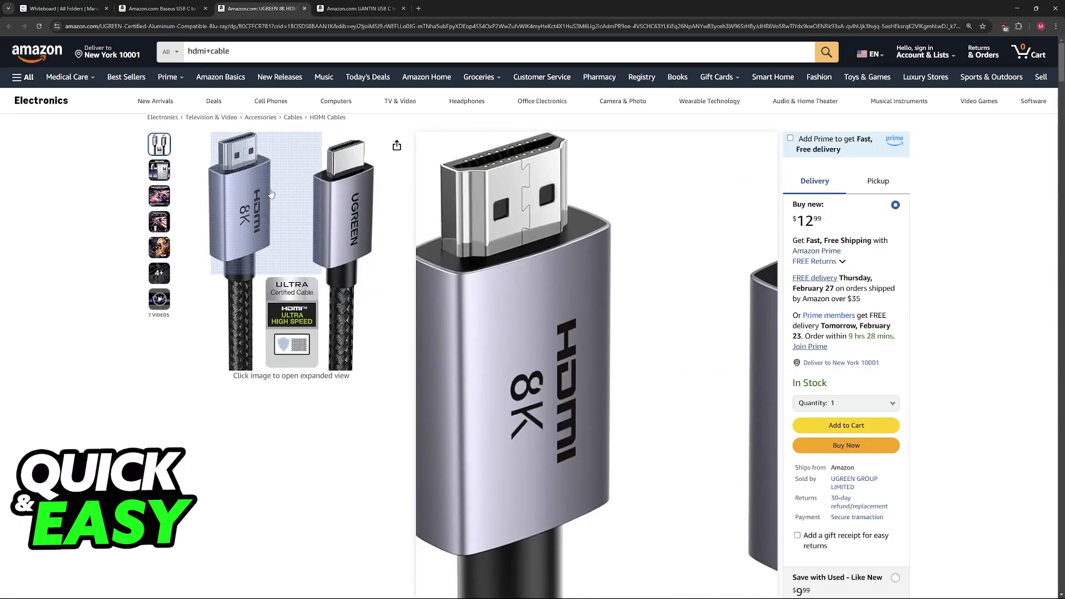
left_click(156, 9)
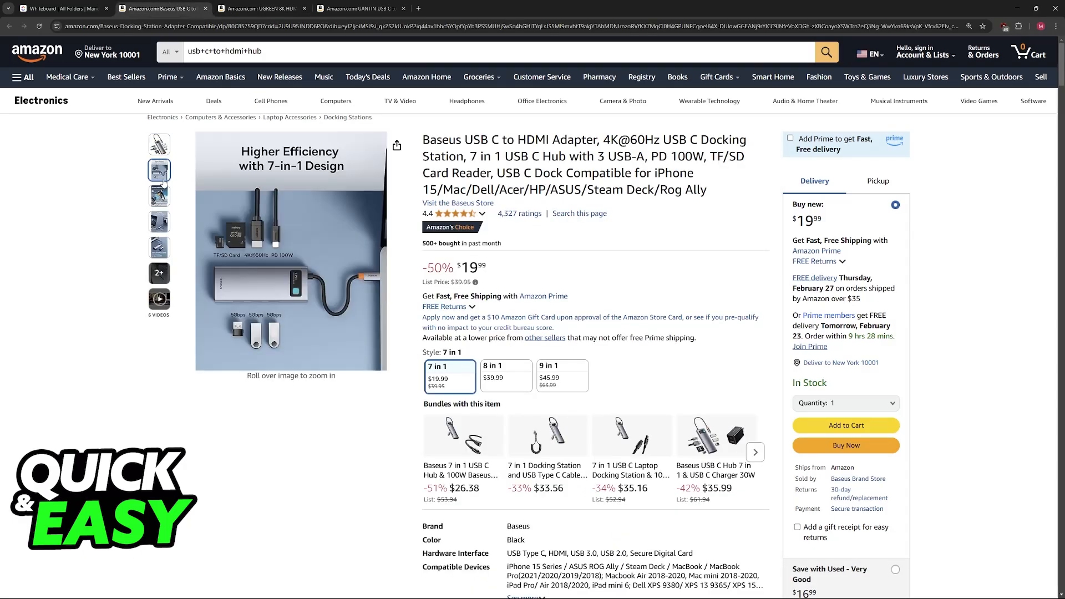
left_click(160, 196)
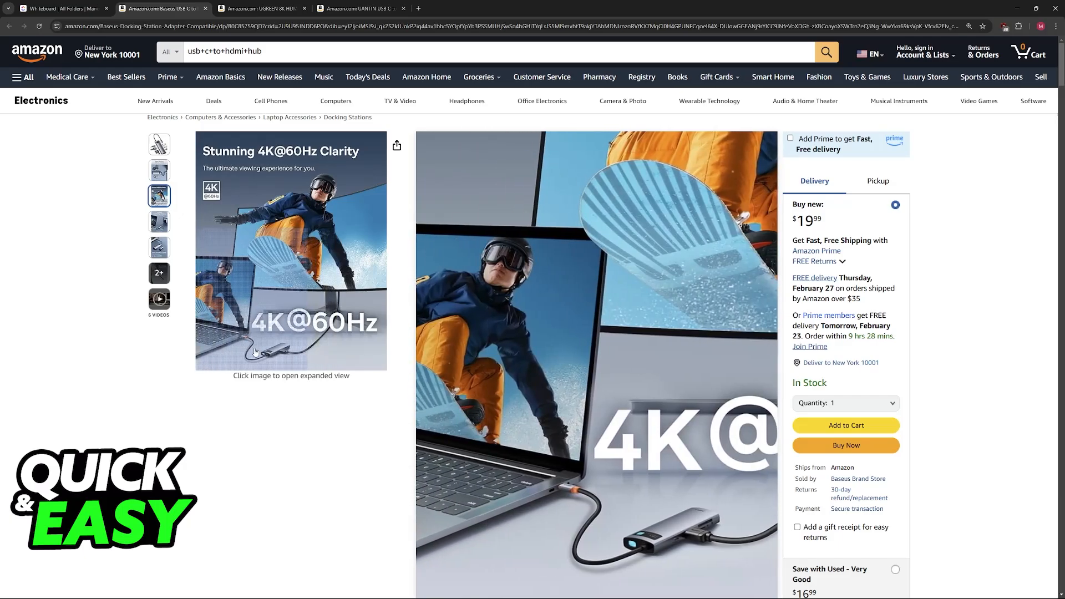
left_click(61, 8)
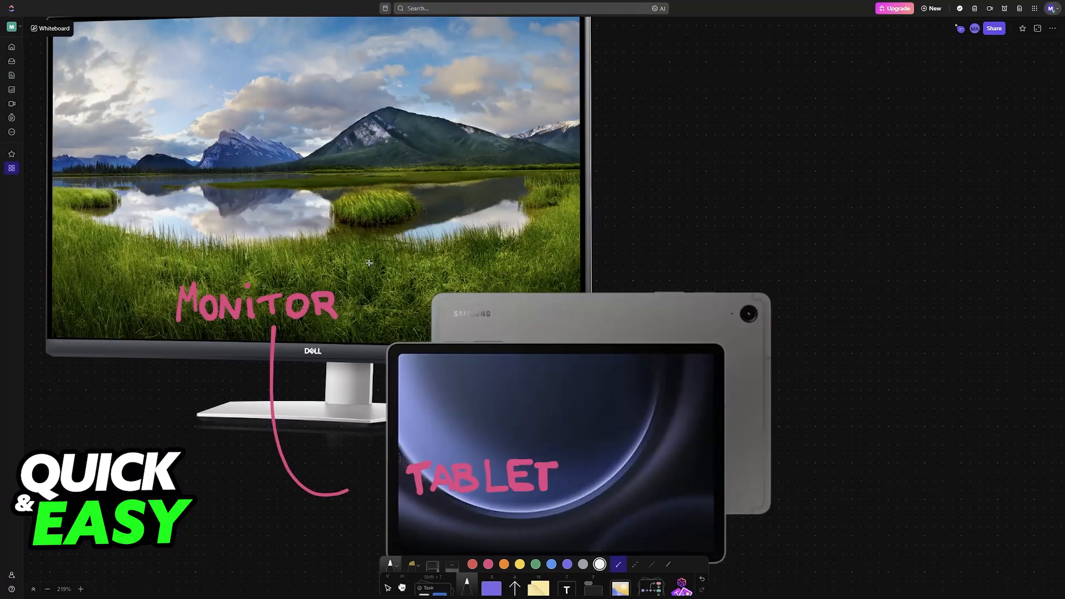
Step: Zoom out to show the monitor and tablet joined by the MONITOR–TABLET curve
scroll("down", 3)
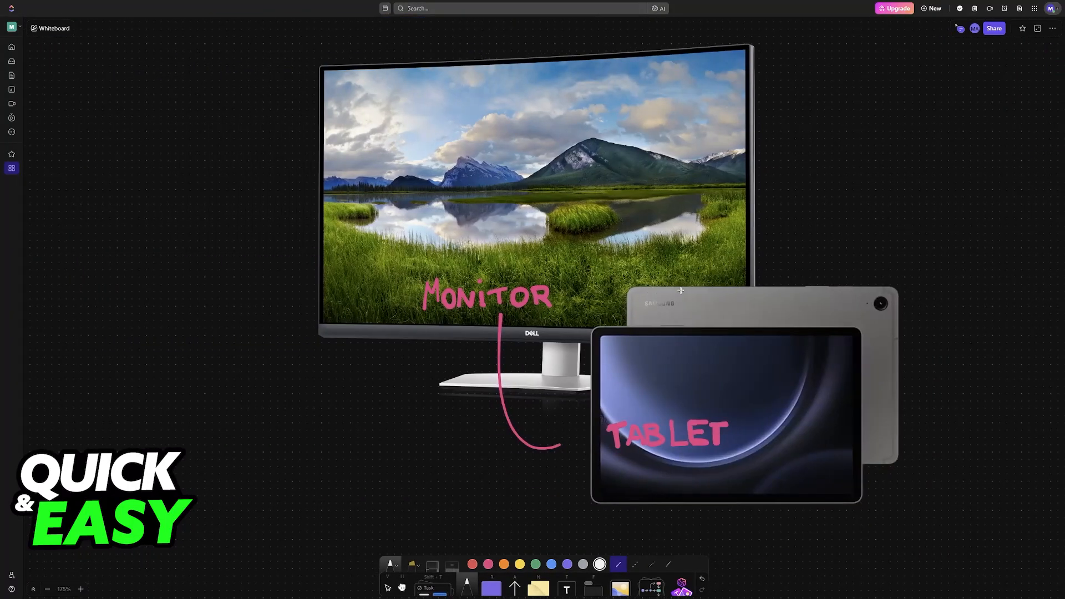